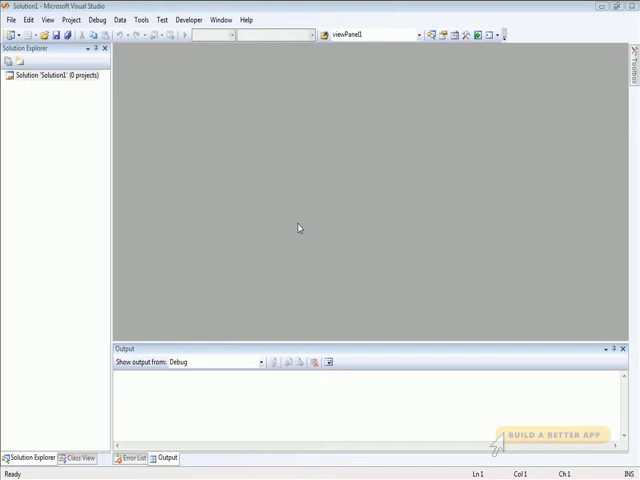
mouse_move(294, 228)
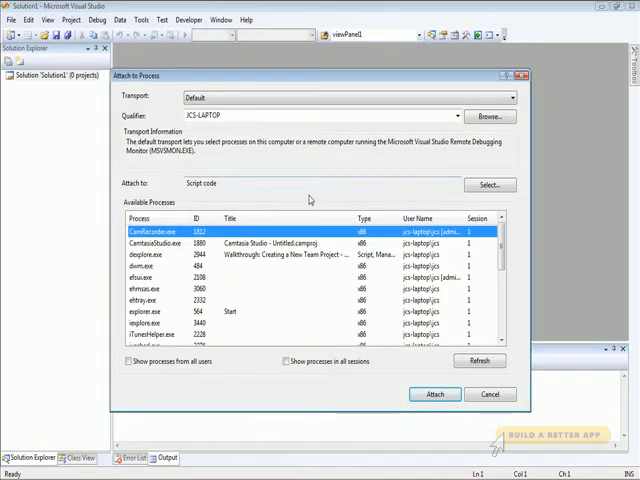
- Scroll the attached sidebar process's script documents list to find cpu.js
scroll(down, 3)
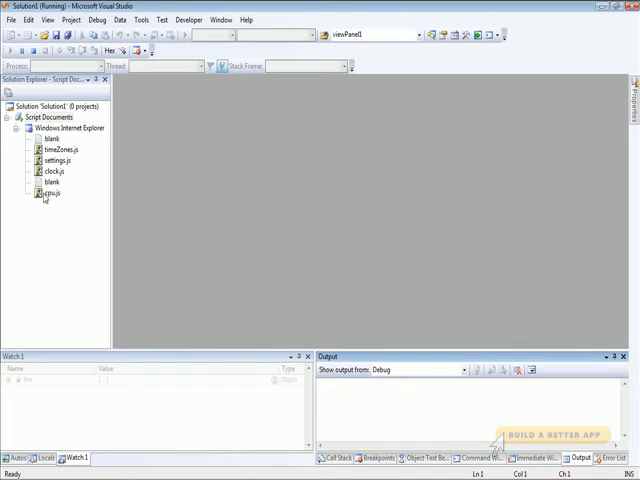
- Open cpu.js from Script Documents and scroll through its machineStatus code
double_click(50, 192)
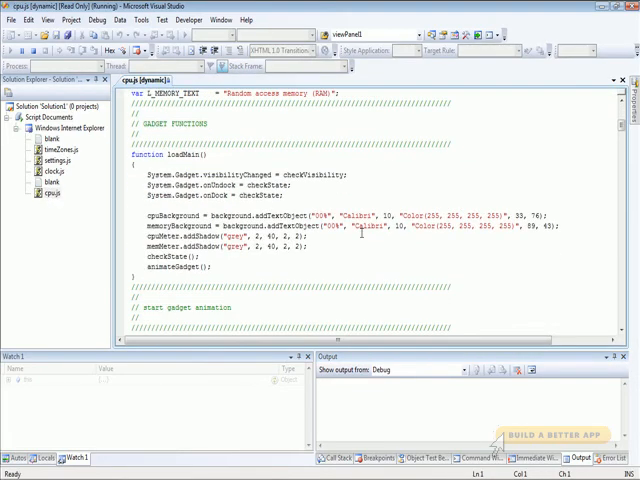
scroll(down, 3)
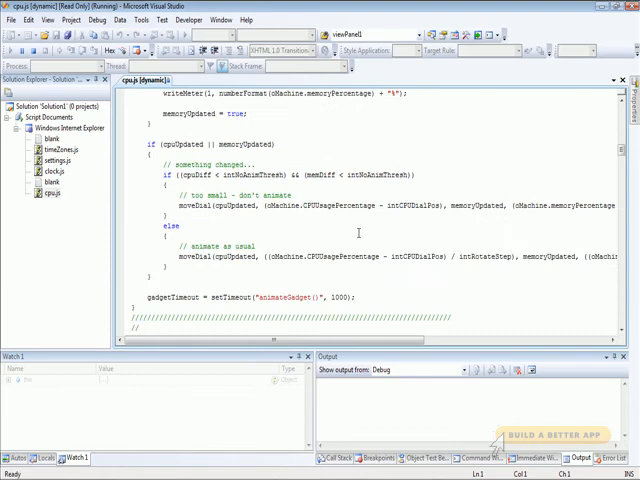
scroll(up, 3)
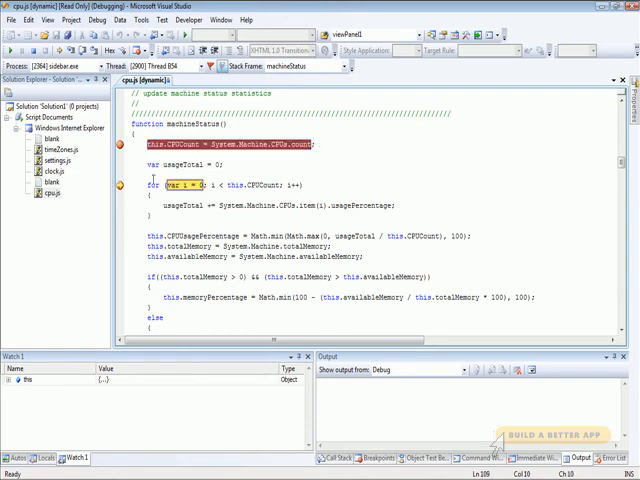
mouse_move(195, 186)
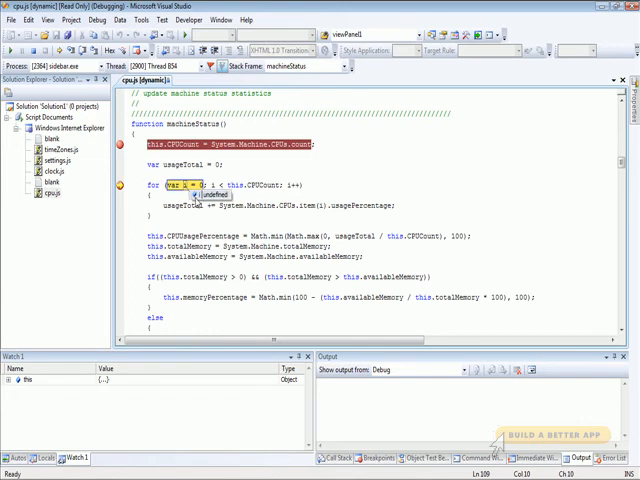